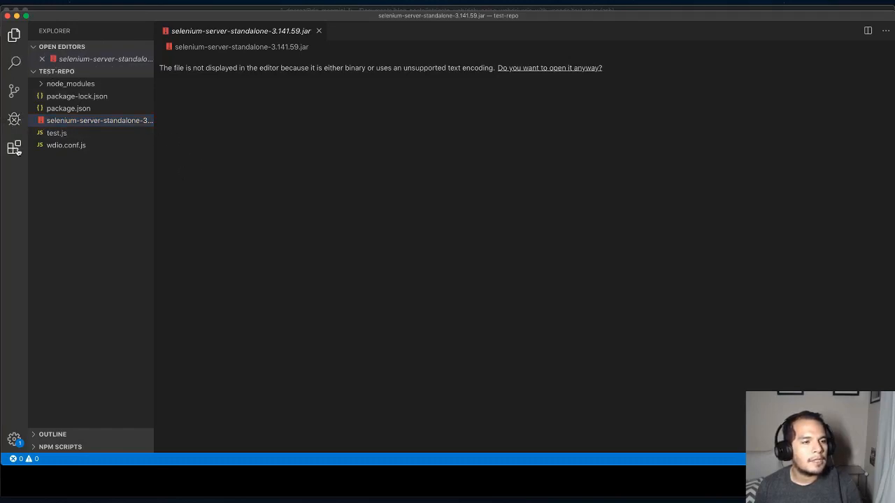
- Show the Debug view for the test-repo project, which has no launch configurations yet
left_click(14, 120)
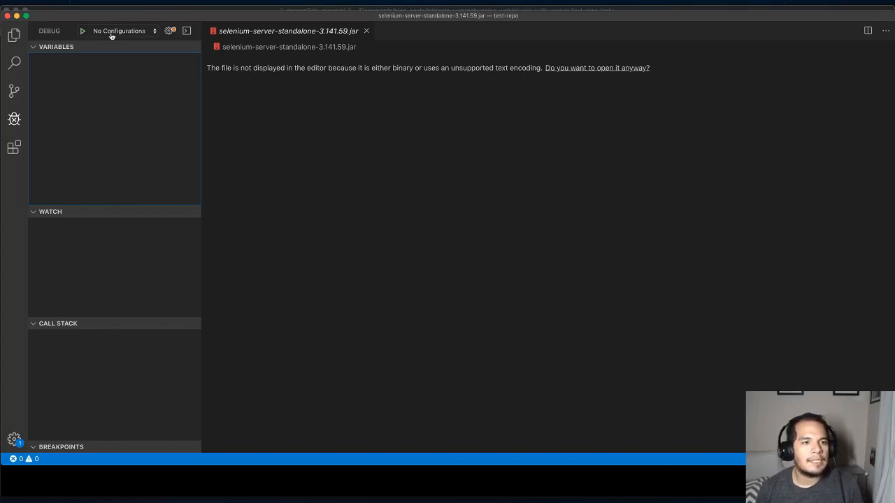
mouse_move(168, 30)
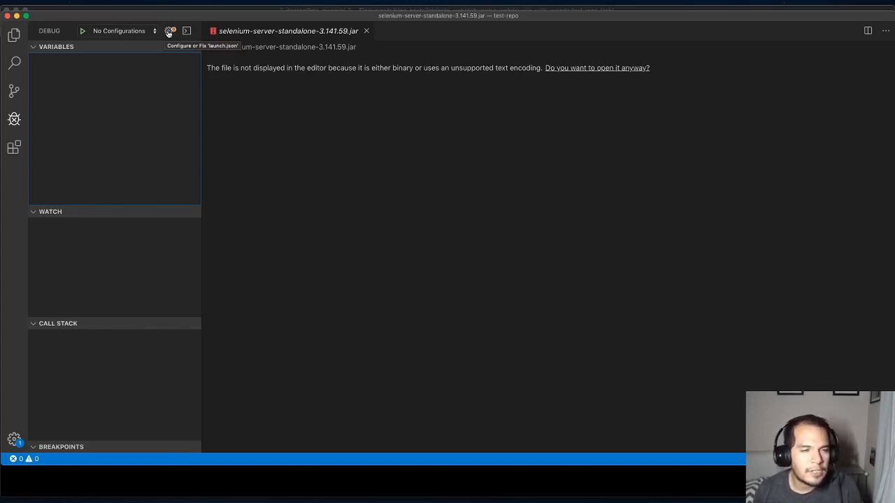
- Generate a Node.js launch.json with a Launch Program configuration
left_click(170, 31)
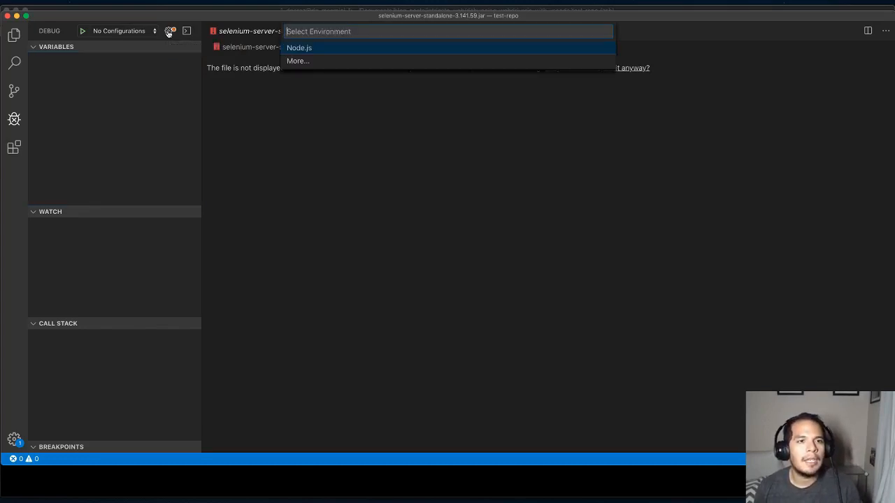
left_click(299, 48)
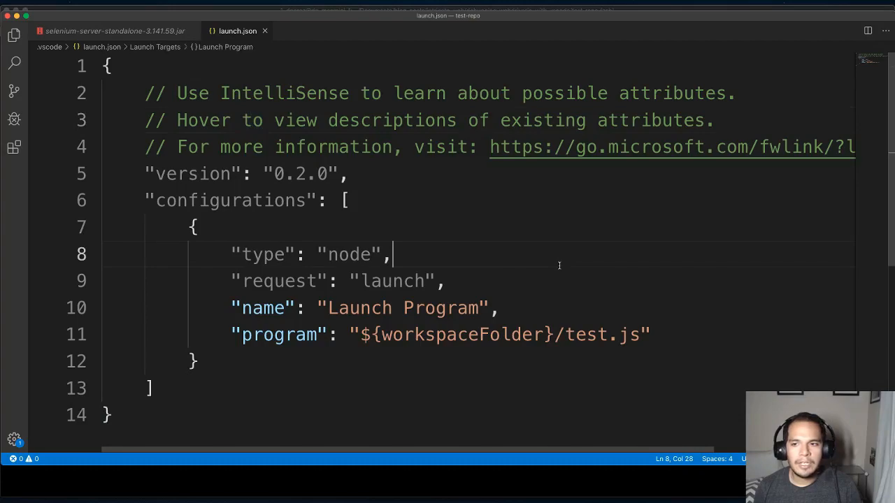
scroll("down", 3)
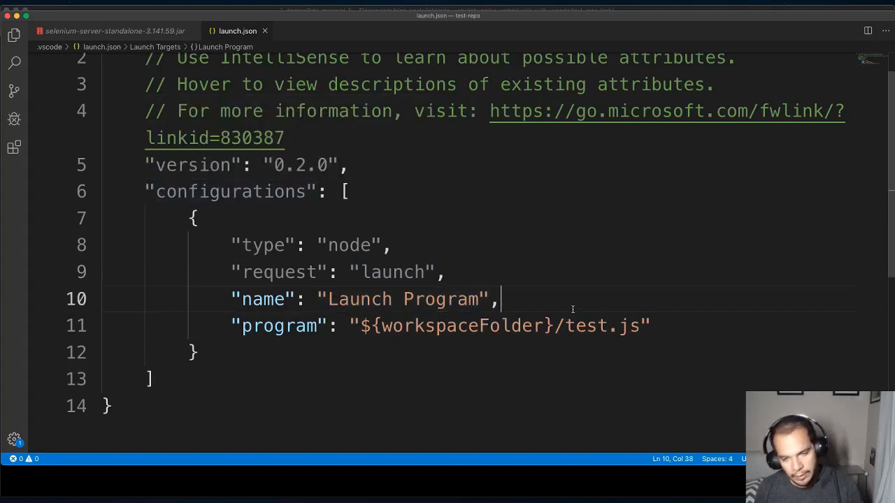
- Review the generated configuration and select the test.js program path for editing
left_click(14, 119)
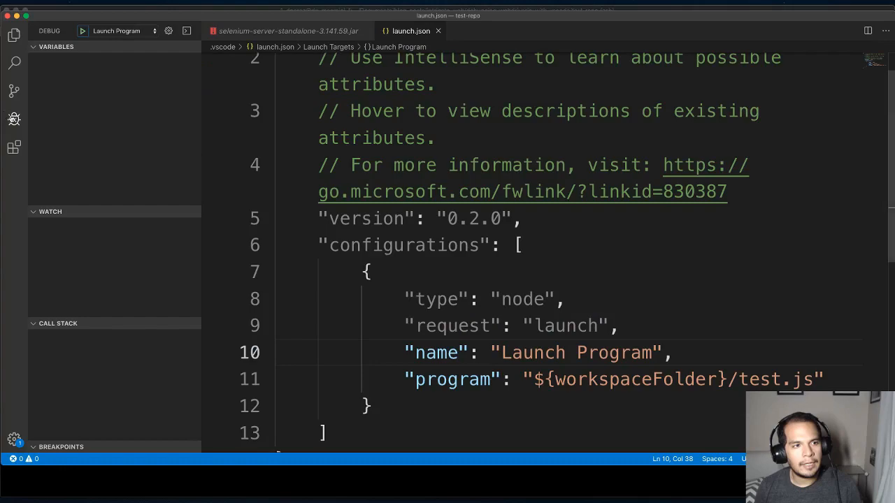
mouse_move(741, 273)
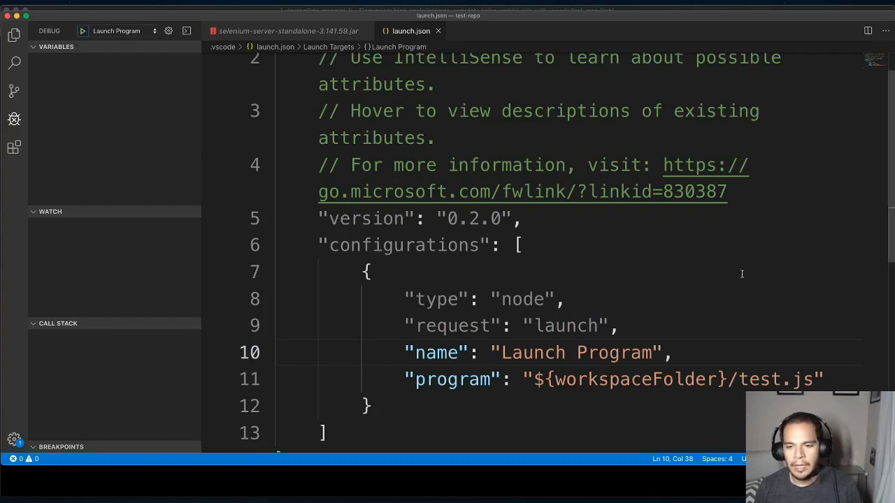
left_click_drag(534, 381, 804, 380)
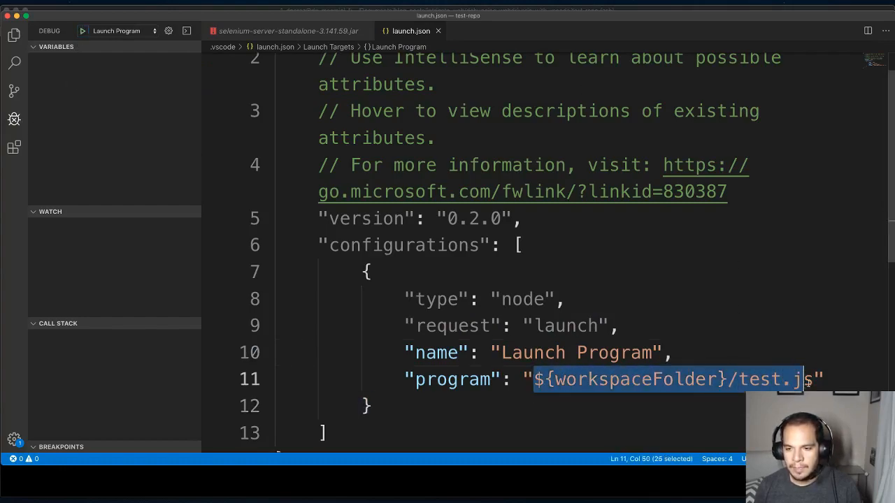
double_click(523, 299)
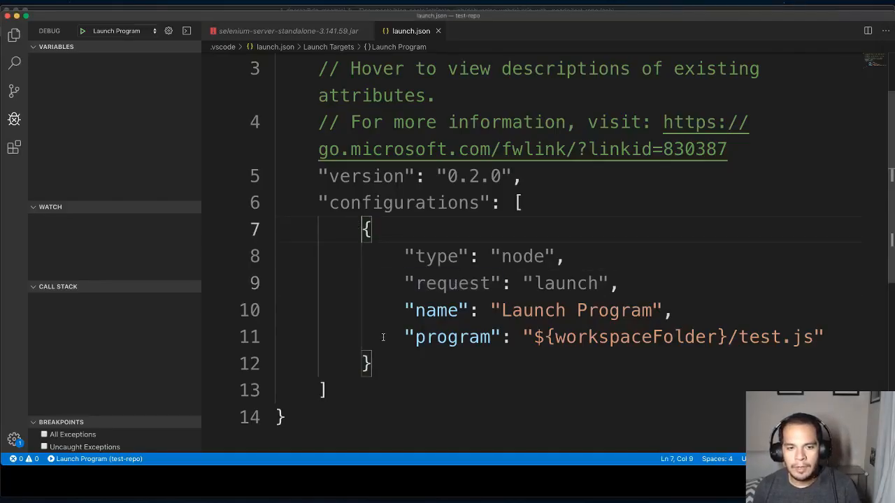
- Rename the launch configuration to "Debug Test"
left_click_drag(366, 229, 375, 363)
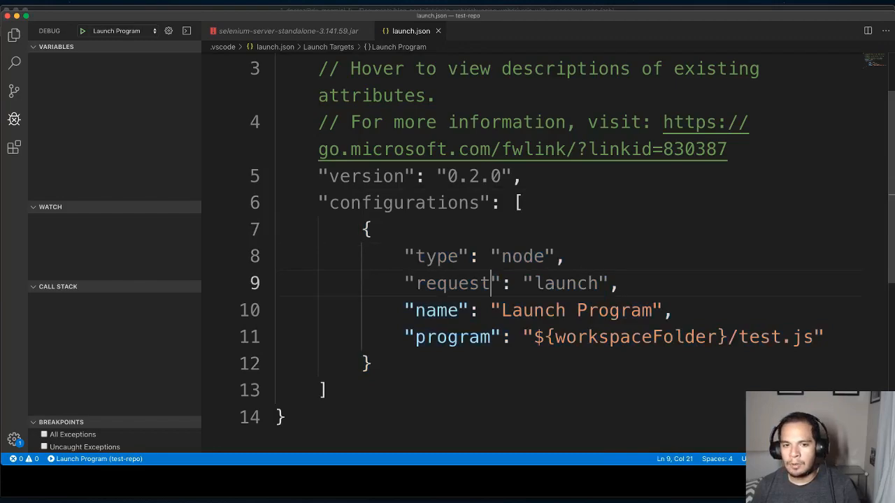
left_click(500, 310)
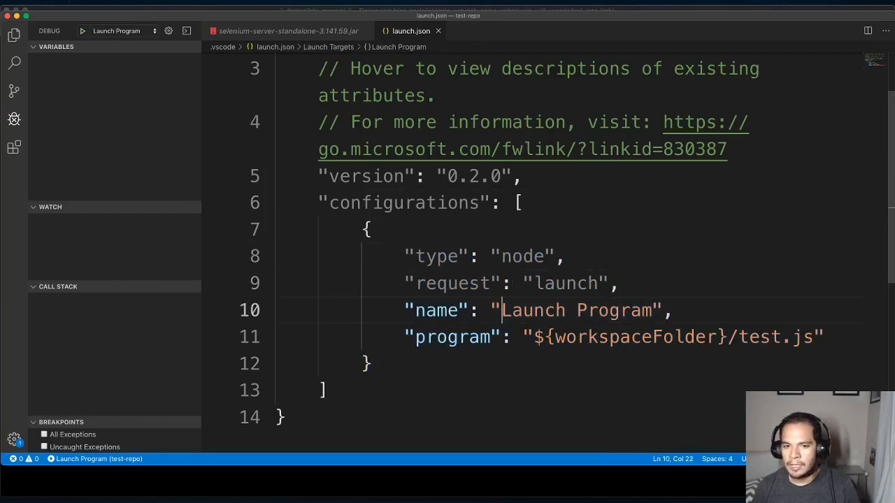
type("Debug")
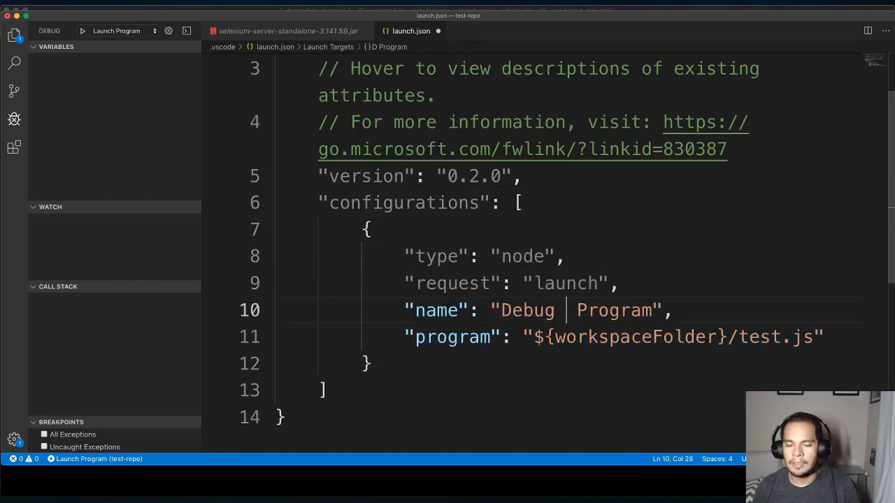
type("Test")
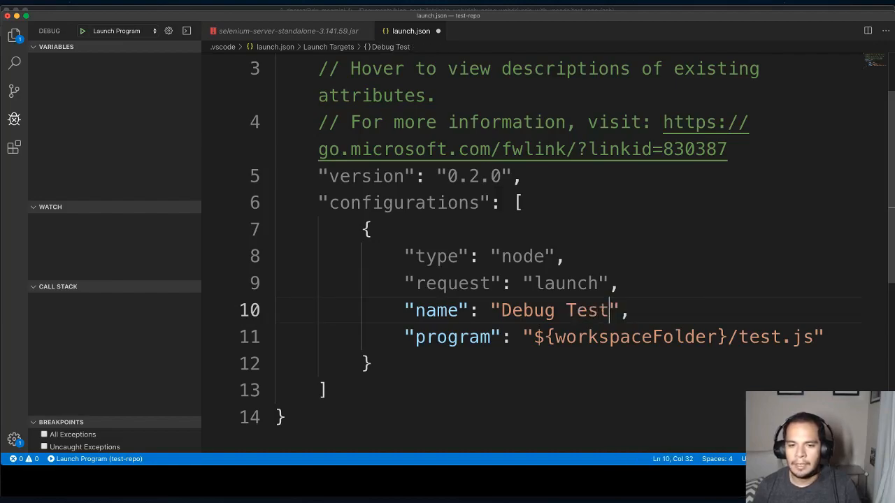
key("Enter")
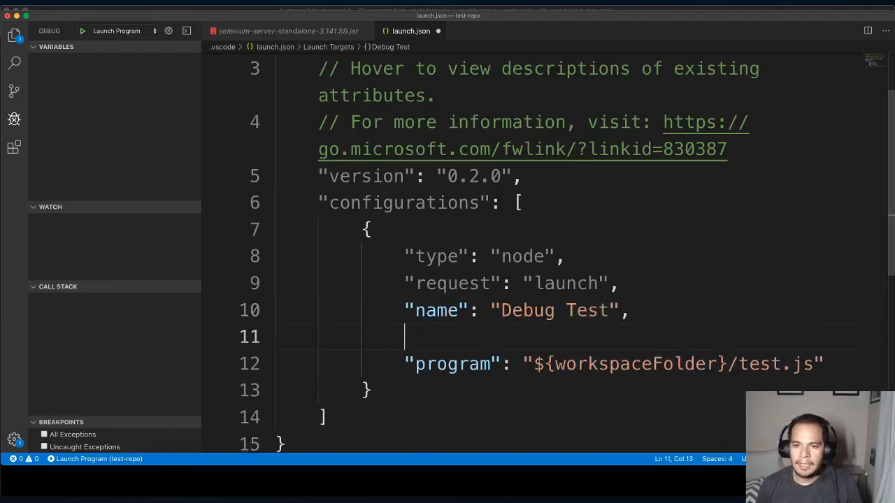
- Add "port": "5859" and "timeout": 60000 to the Debug Test configuration
type("\"port\": \"5859")
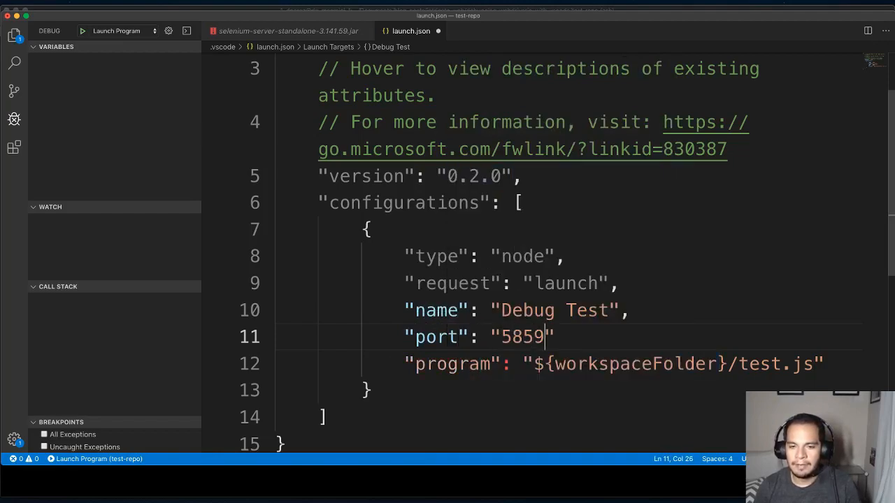
type(",")
type("\"timeout\": 6")
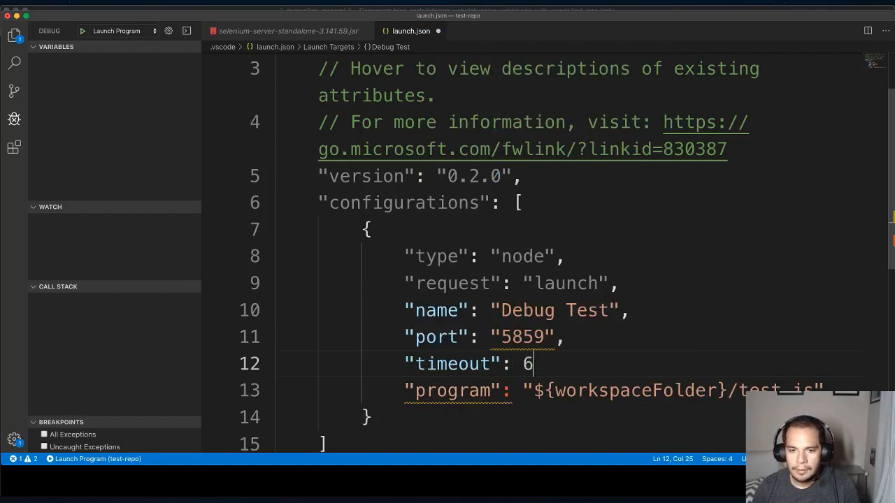
type("0000,")
type("\"runtimeExecutable\": \"node\",")
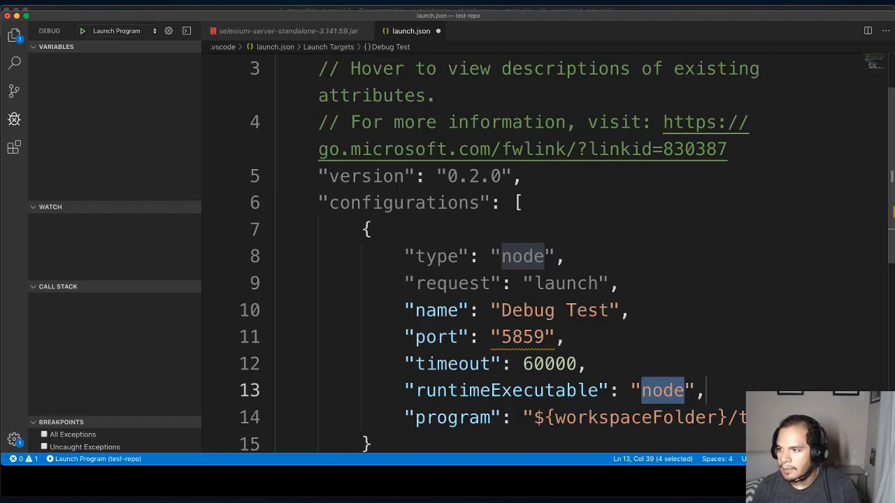
- Set runtimeExecutable to ${workspaceRoot}/node_modules/.bin/wdio
type("${}")
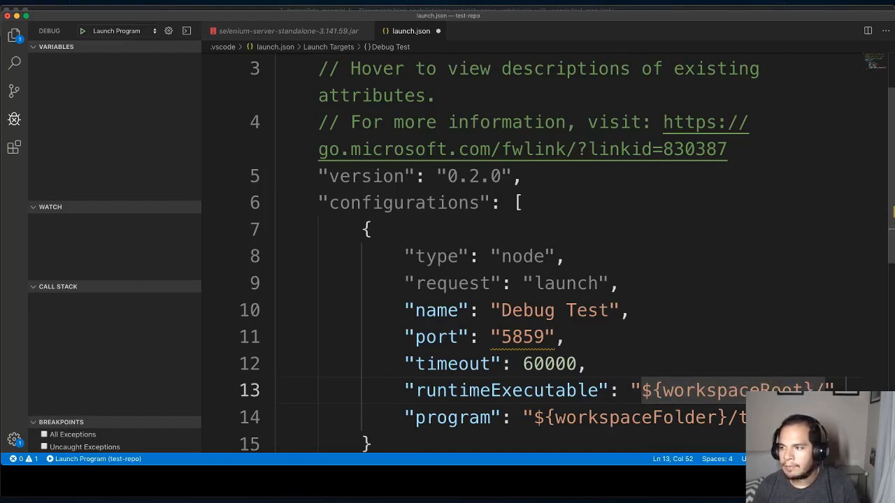
type("node_nody")
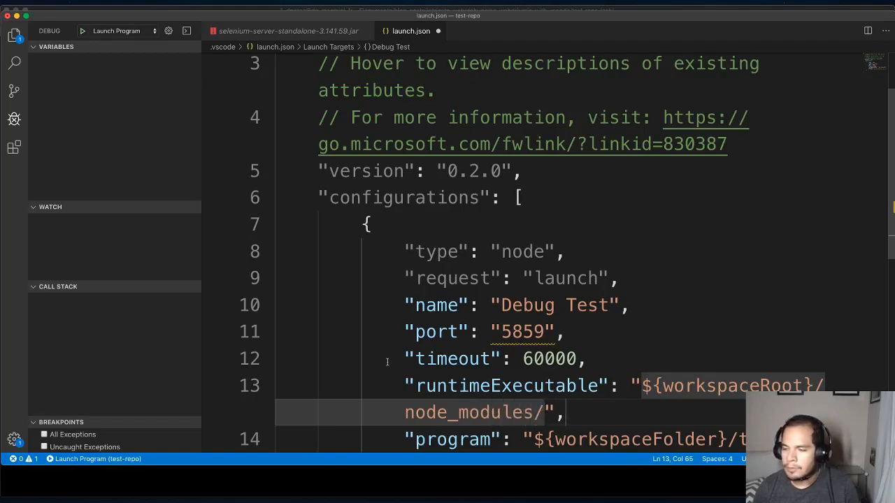
type(".bin/wdio")
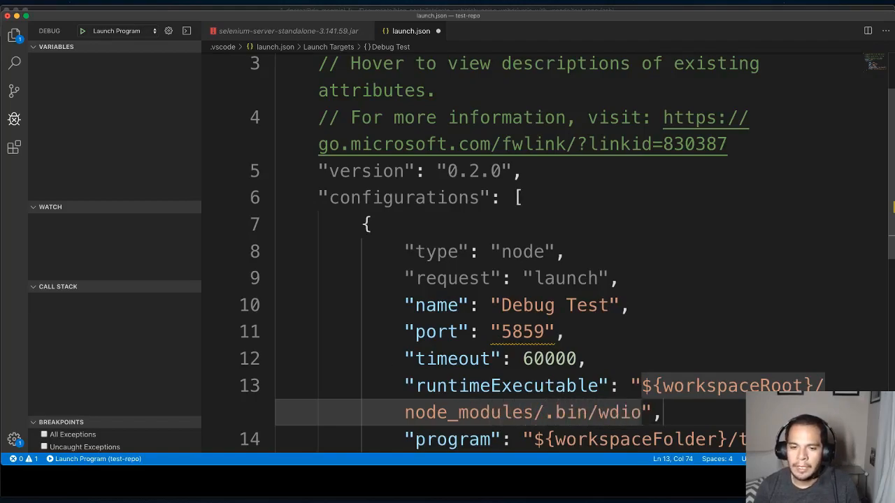
scroll("down", 3)
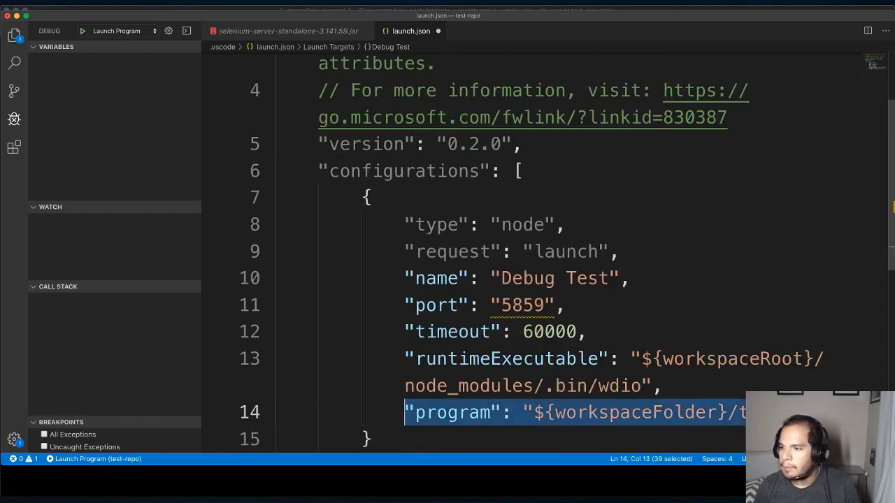
- Add "cwd": "${workspaceRoot}" to the configuration
type("\"cwd\"")
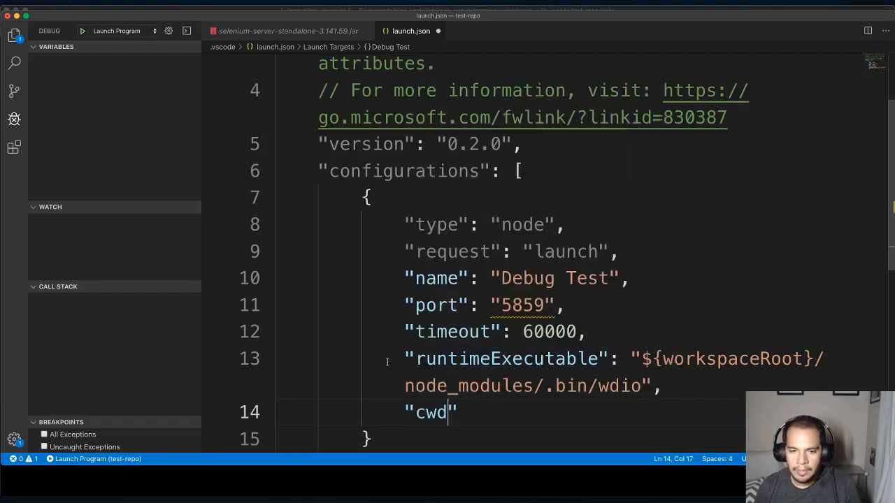
type(": \"{}\"")
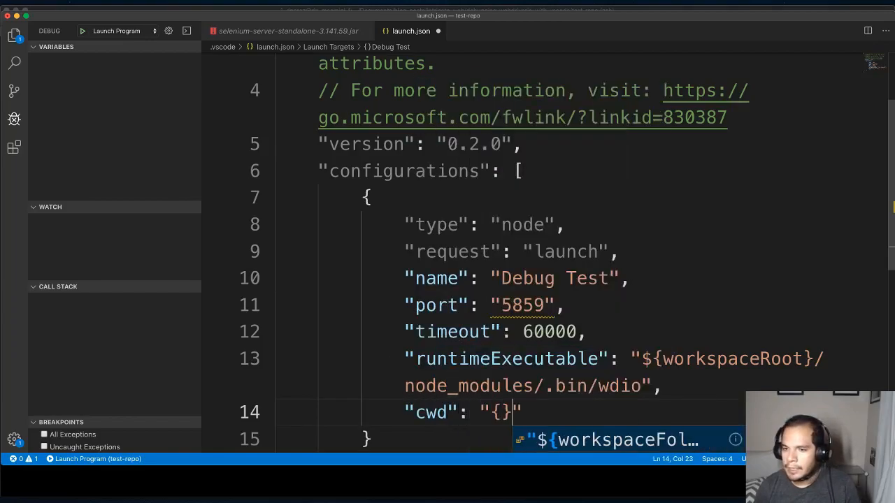
type("${workspa")
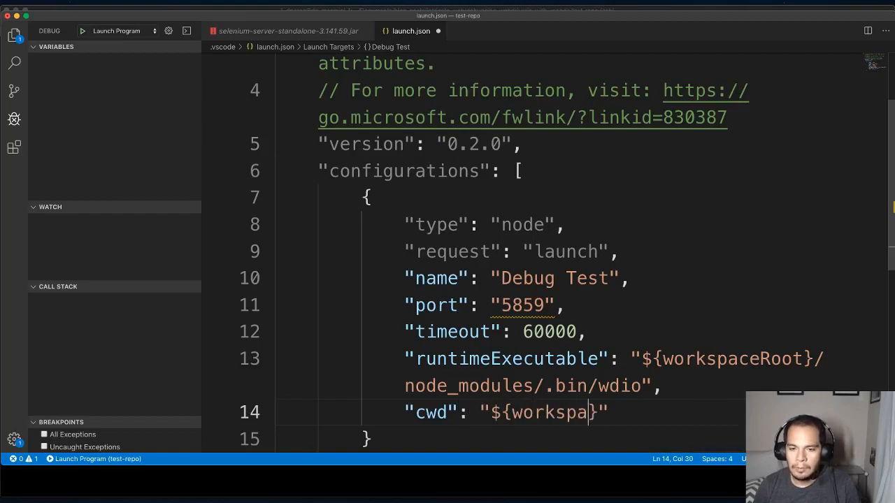
type("ceRoot}\",")
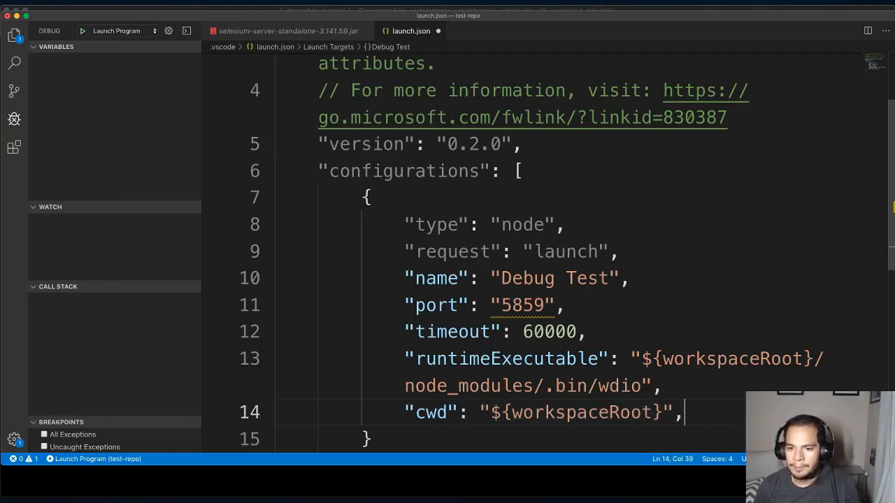
- Set "console": "integratedTerminal" and begin an "args" list
type("console\": \"")
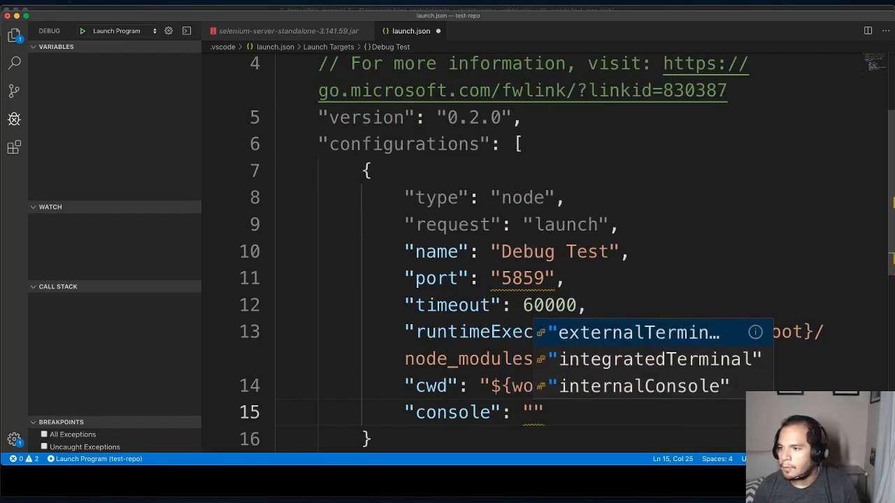
type("integratedTerminal")
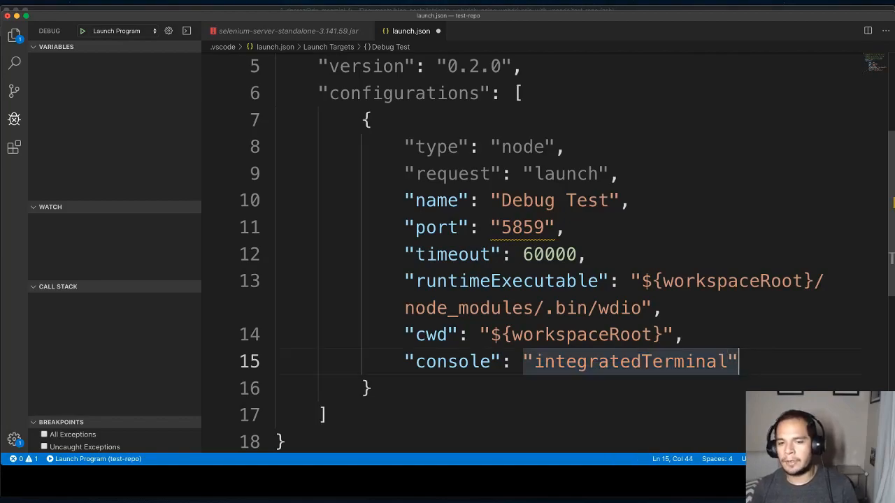
type(",")
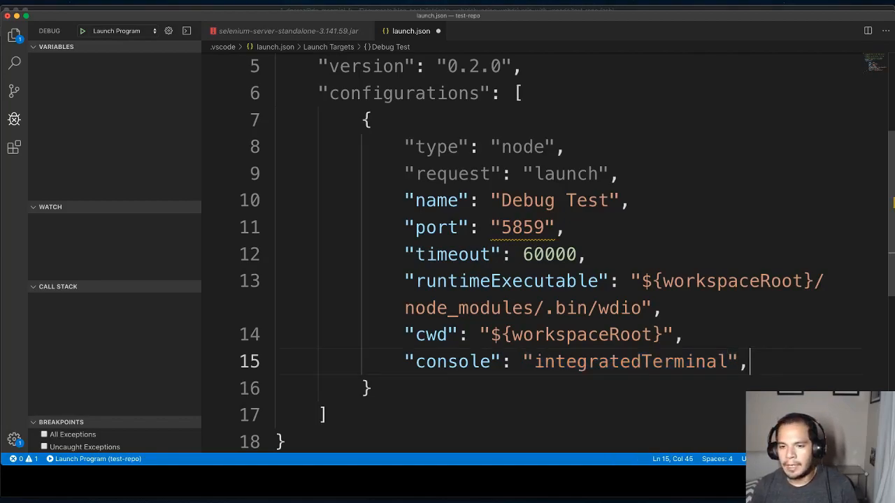
type("\"args\": [")
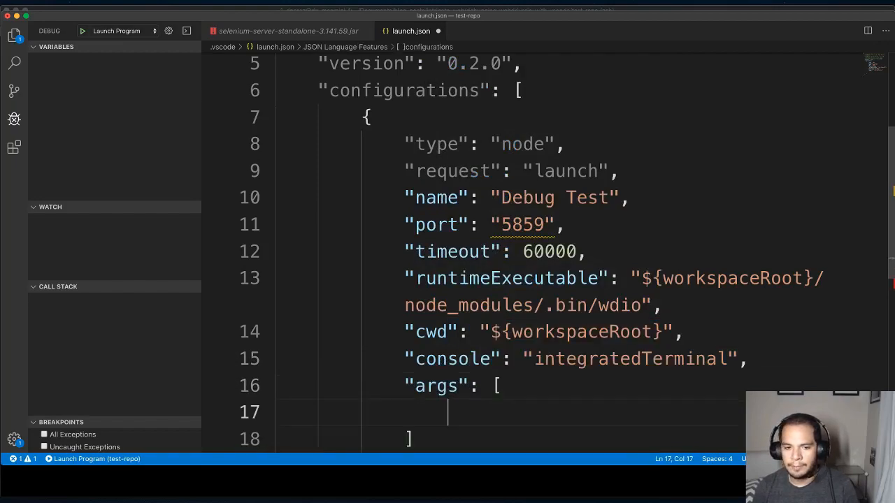
- Fill args with "--spec test.js" for the Debug Test configuration
type("\"==s")
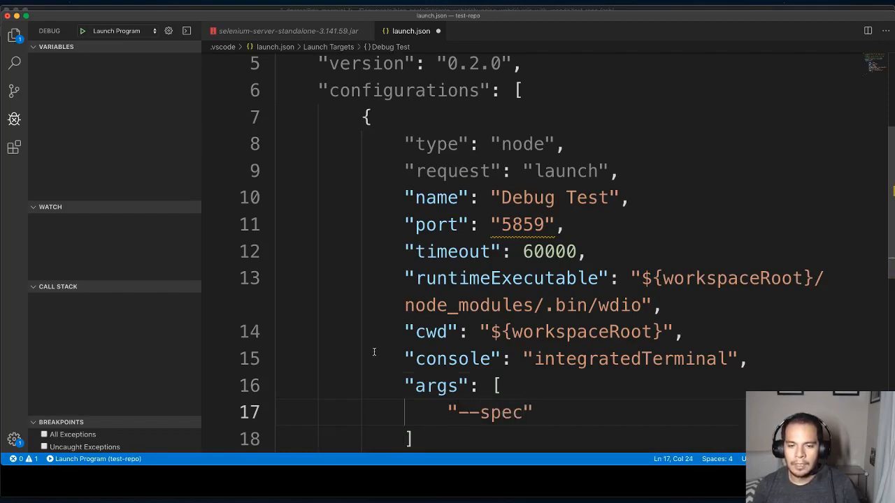
type(", \"main.\"")
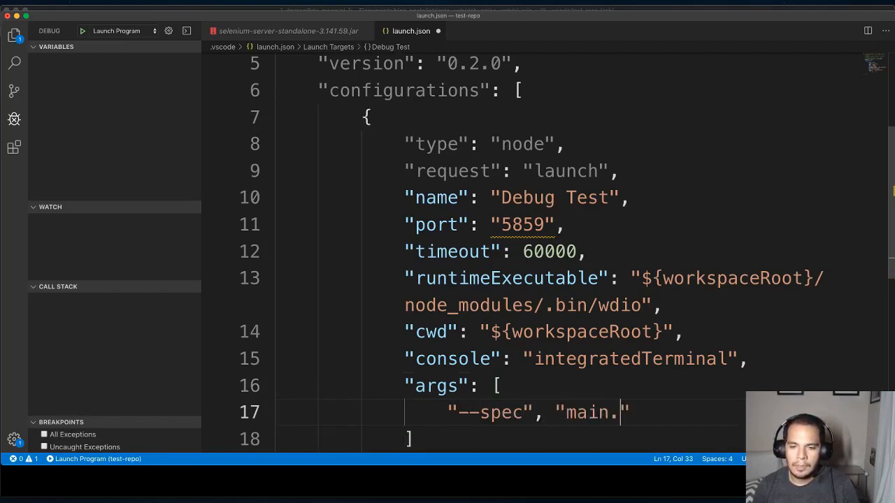
type("test.js")
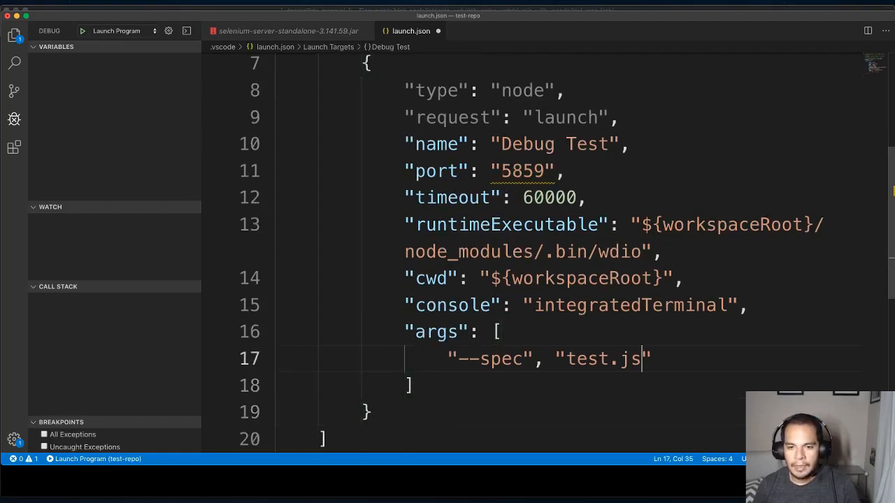
double_click(601, 358)
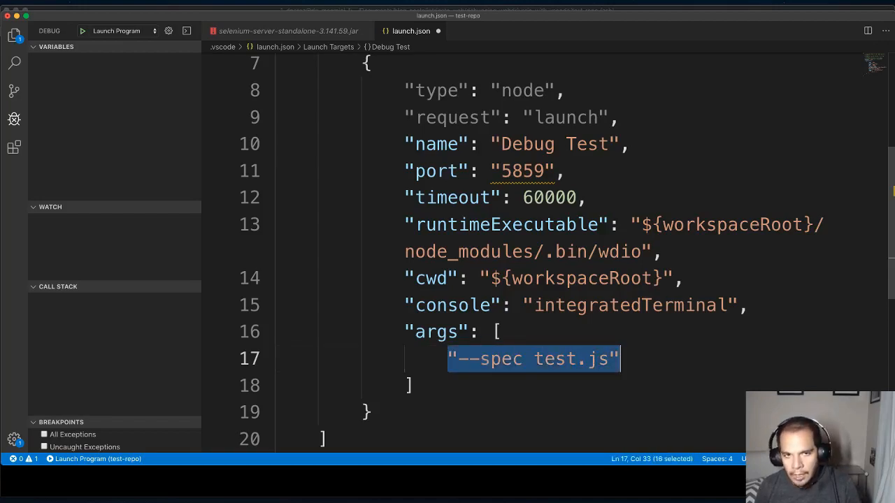
left_click(378, 170)
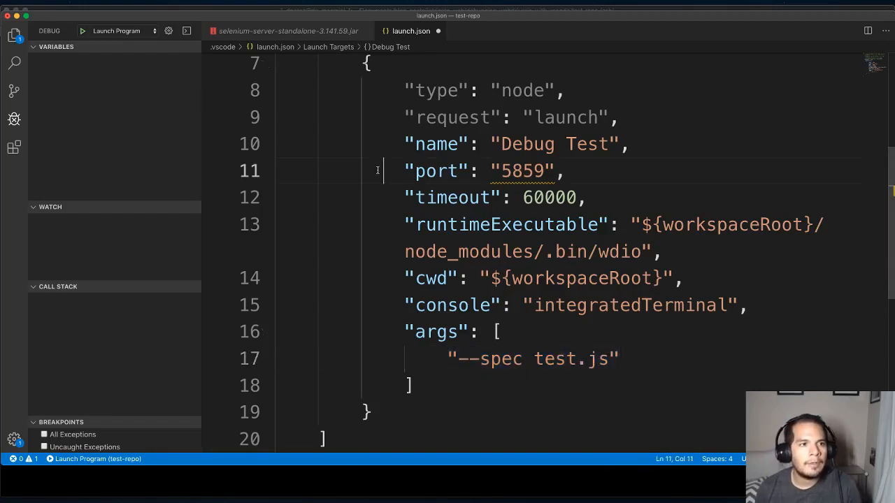
- Launch Debug Test, running the wdio test in the terminal with one failure
double_click(450, 117)
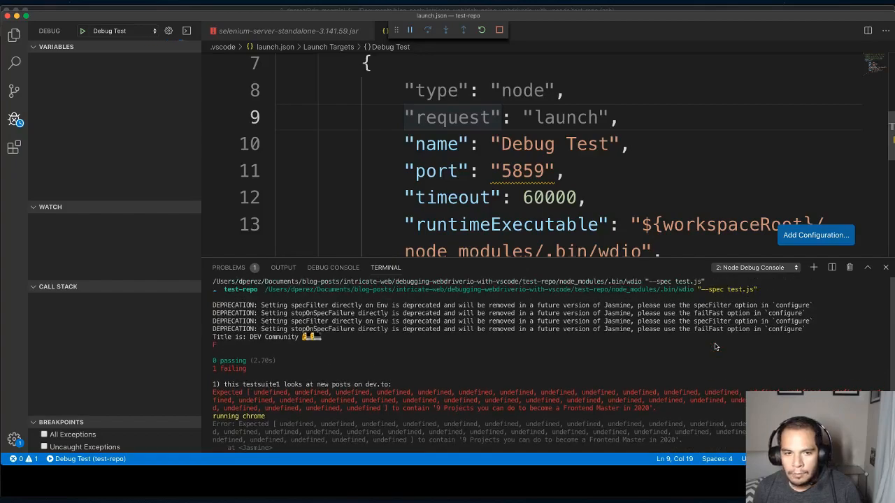
mouse_move(697, 293)
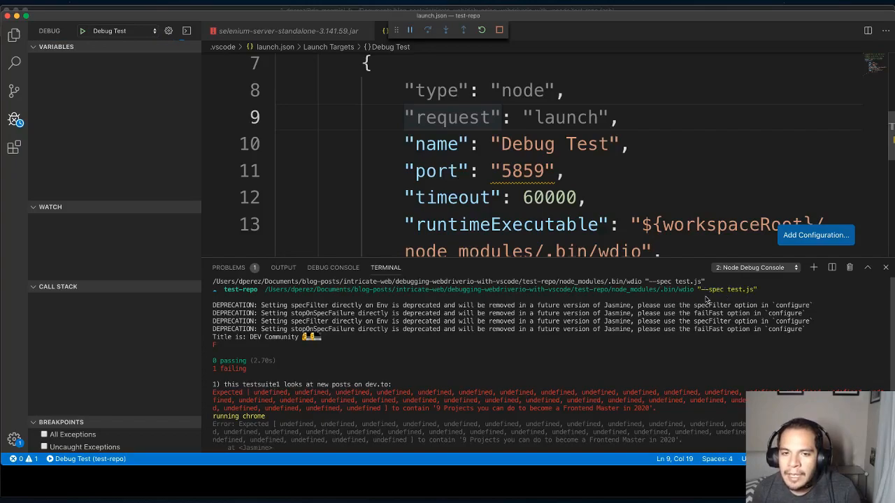
mouse_move(554, 223)
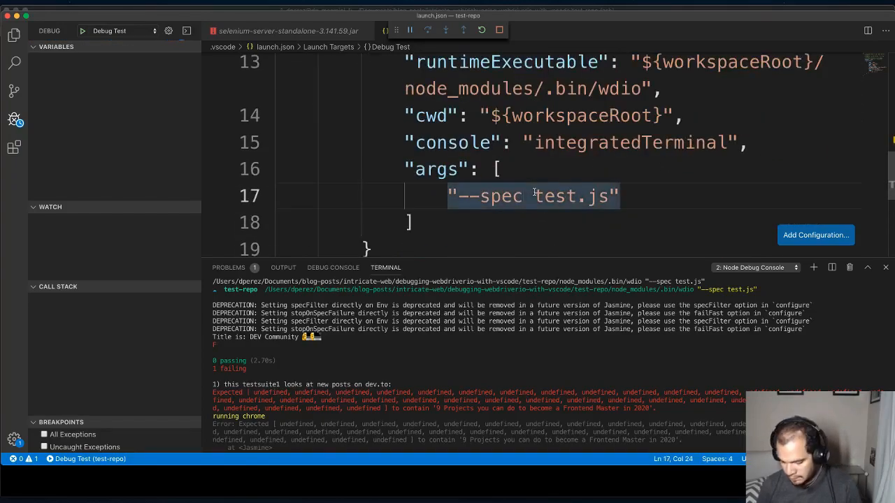
- Split args into "--spec", "test.js", rerun Debug Test, and close the Untitled-1 tab
type("\", \"")
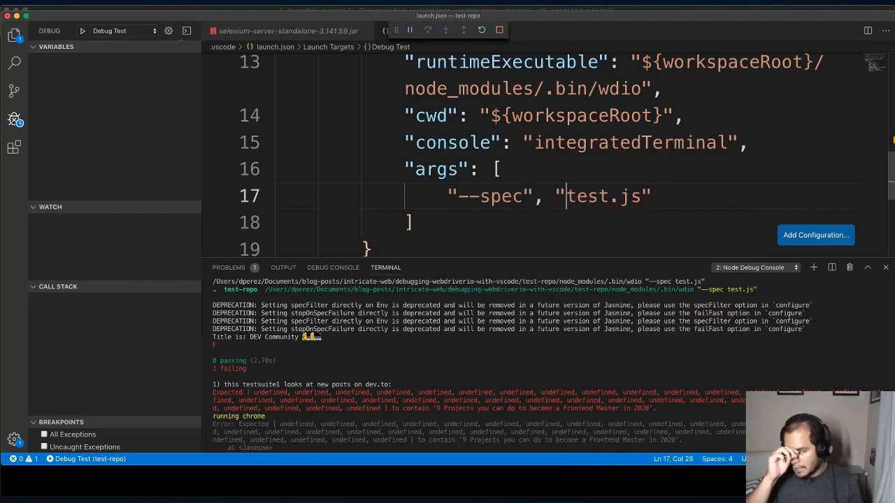
mouse_move(340, 107)
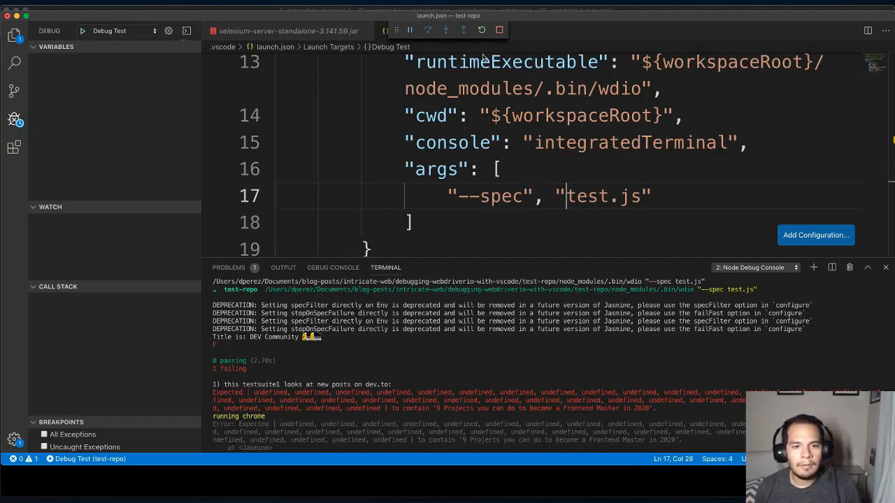
left_click(499, 30)
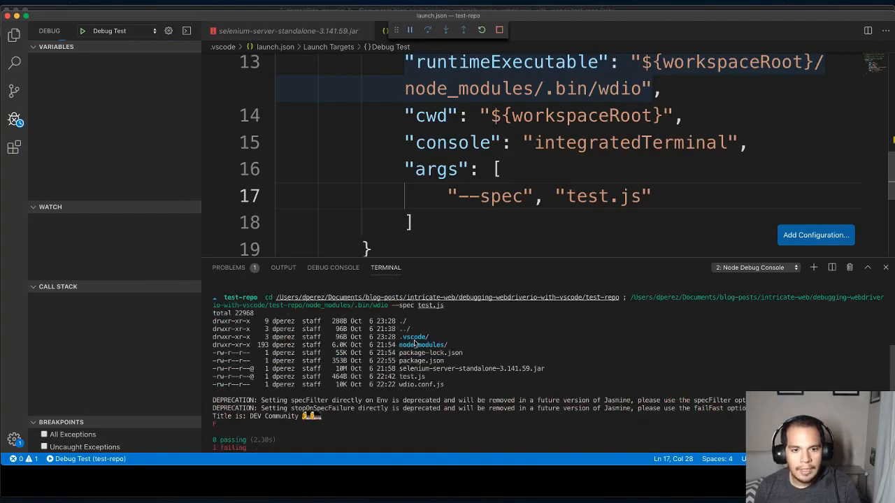
mouse_move(430, 310)
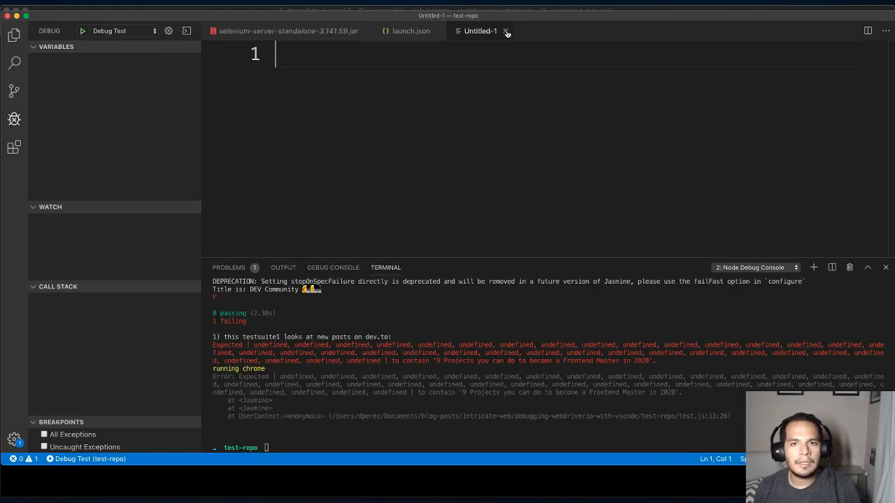
left_click(412, 31)
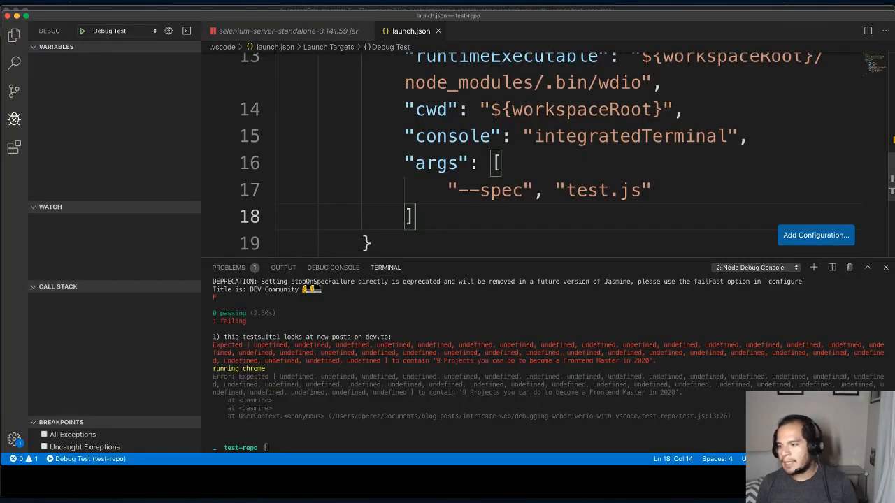
- Open wdio.conf.js from the Explorer, showing the specs pattern './*.js'
left_click(329, 137)
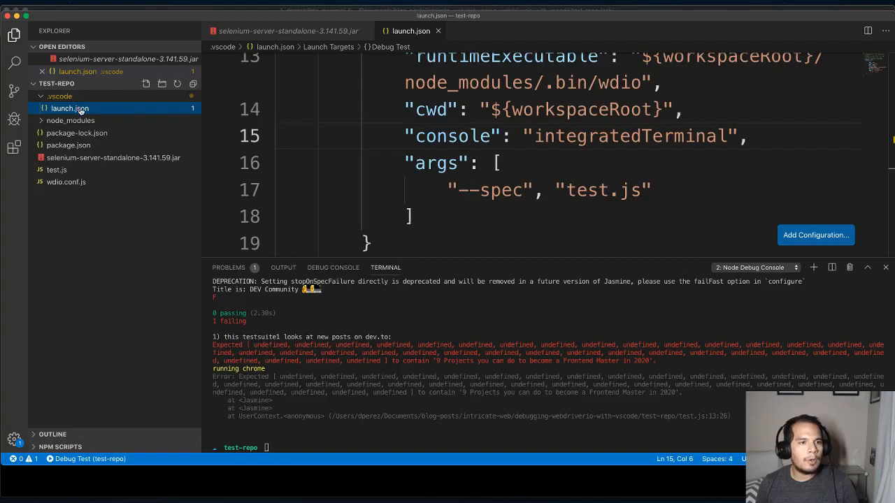
left_click(65, 182)
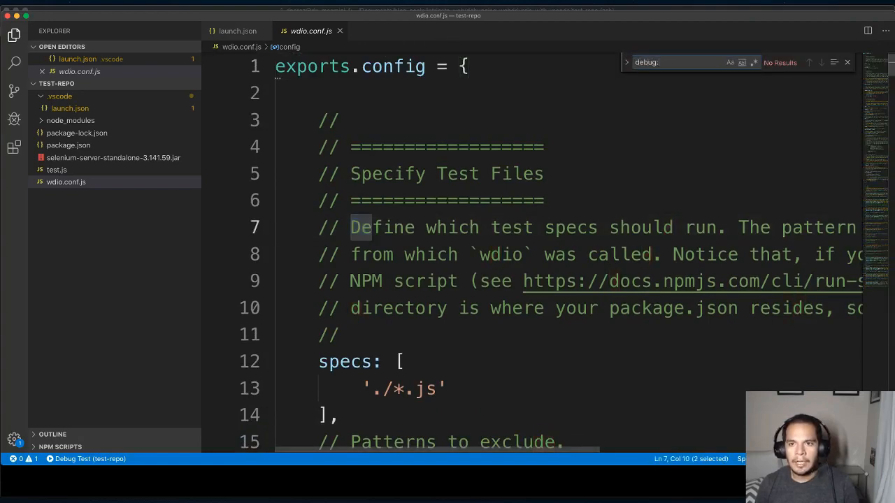
- Add debug: true and start execArgv with '--inspect-brk=127.0' in wdio.conf.js
type("debug: true,")
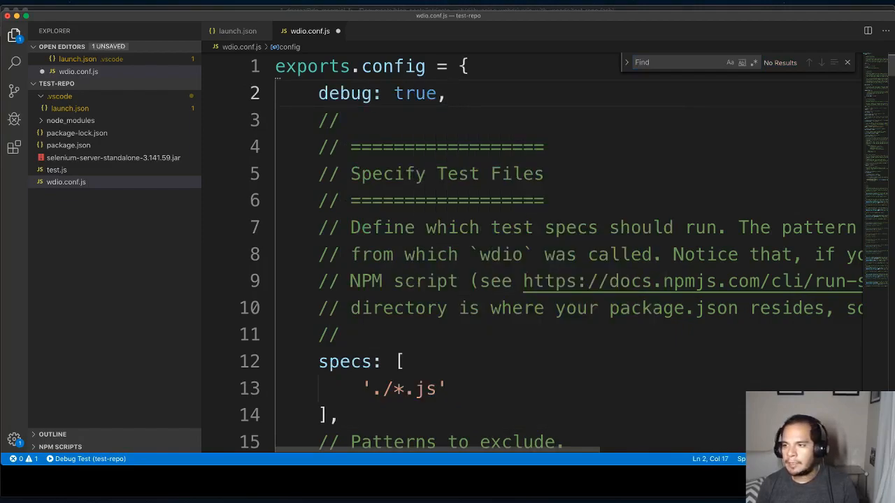
type("execArgv:")
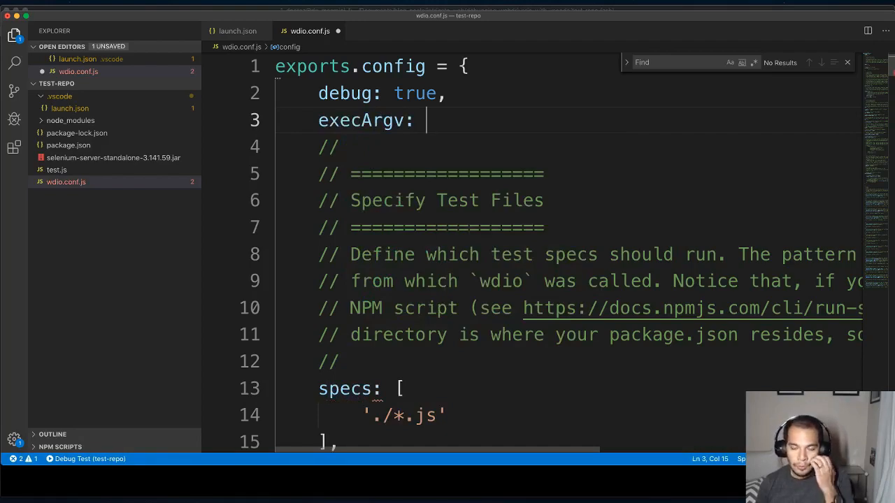
mouse_move(360, 87)
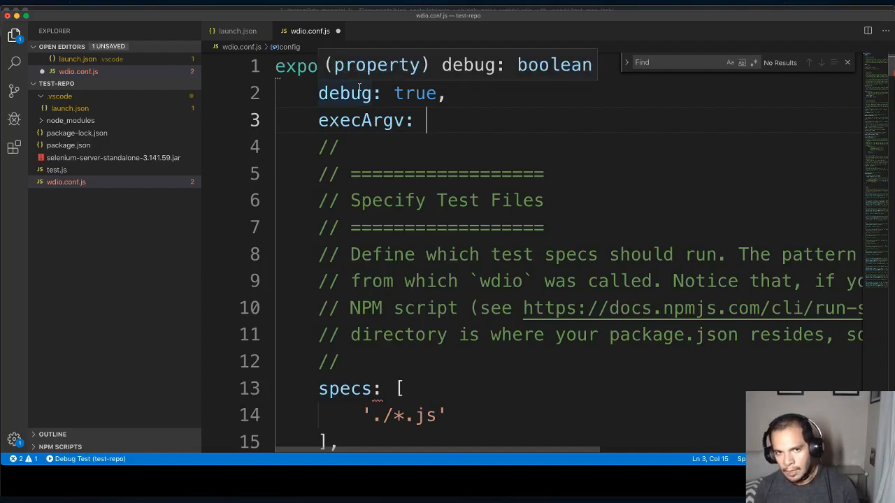
mouse_move(464, 124)
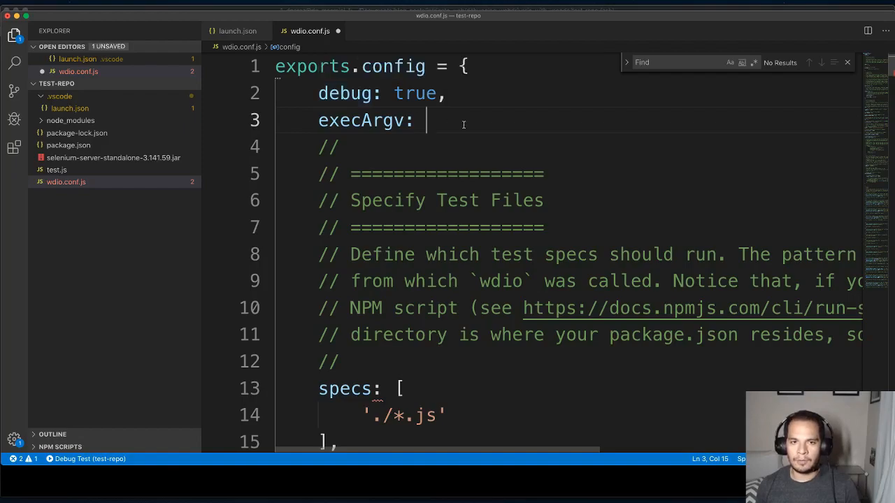
type("['']")
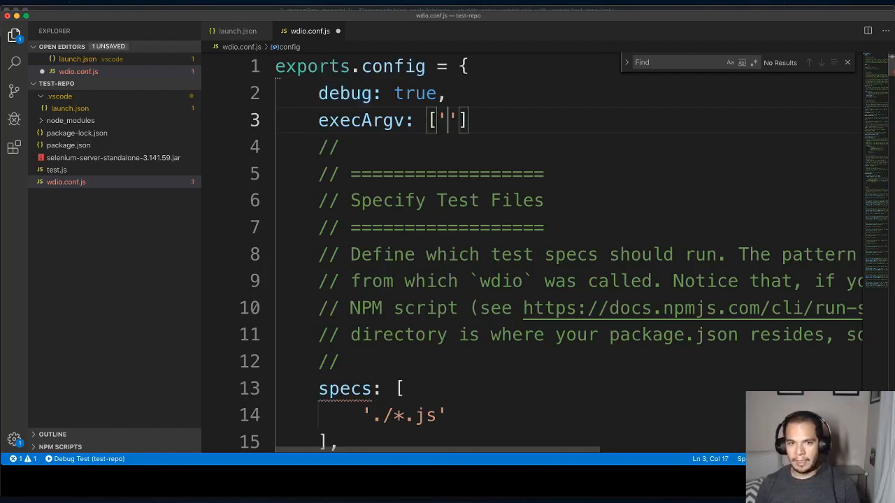
type("--in")
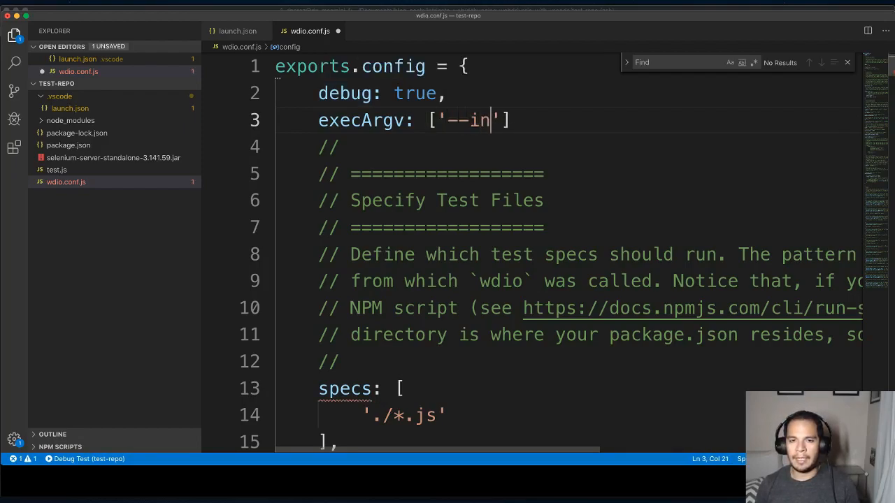
type("spect-brk")
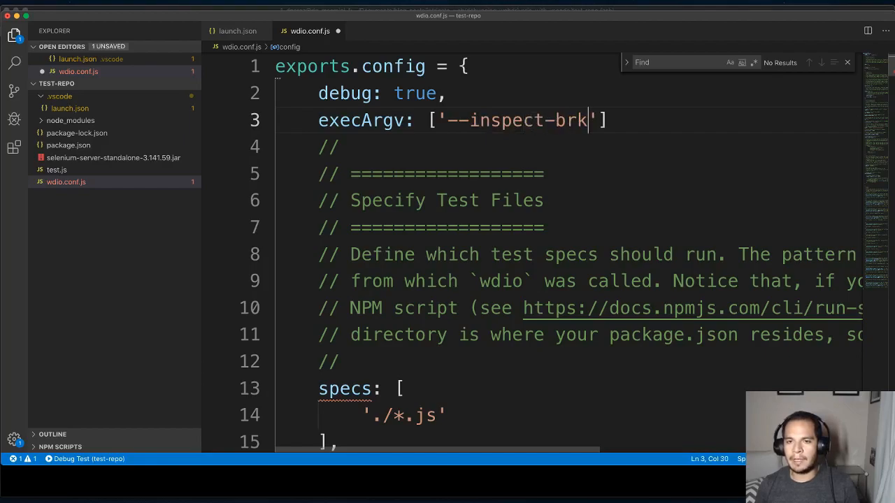
type("=127.0")
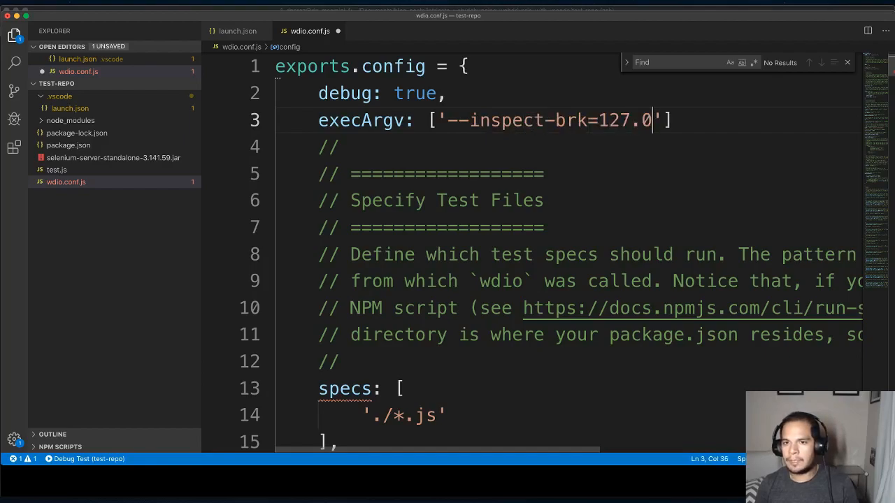
- Complete the execArgv address as 127.0.0.1:5859, correcting the port digits
type(".0.1:5849")
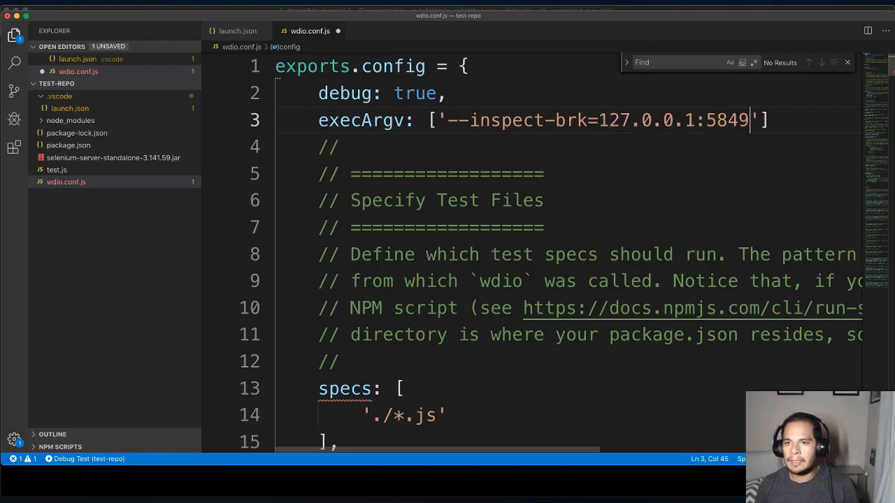
key("Backspace")
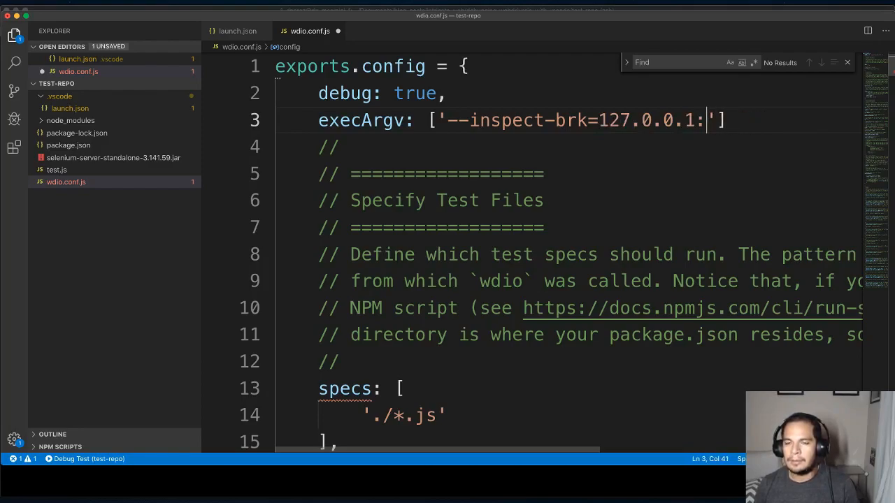
type("5")
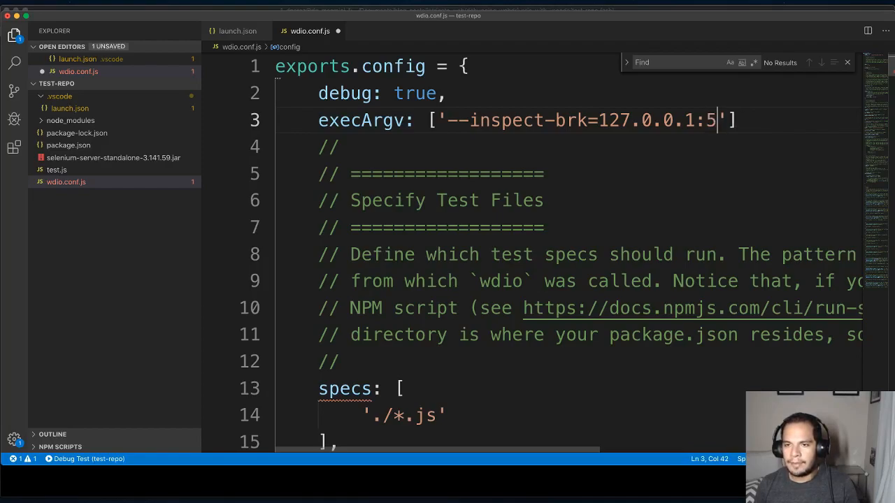
key("Backspace")
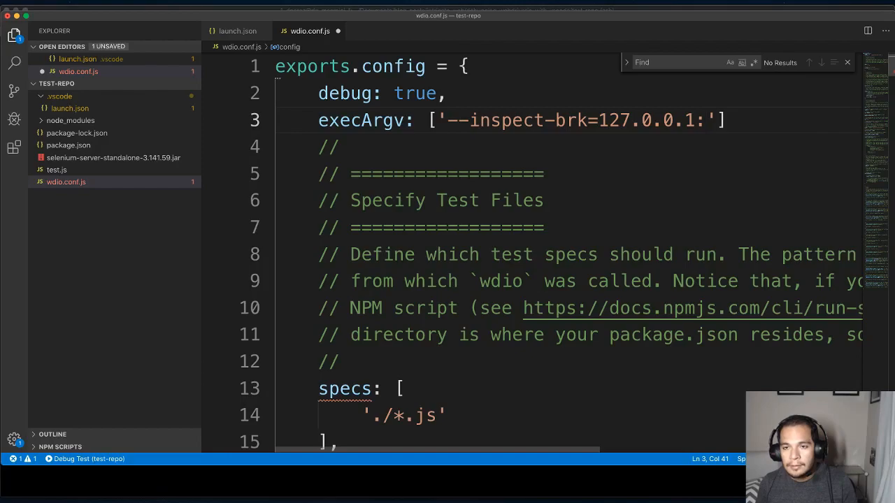
type("5859")
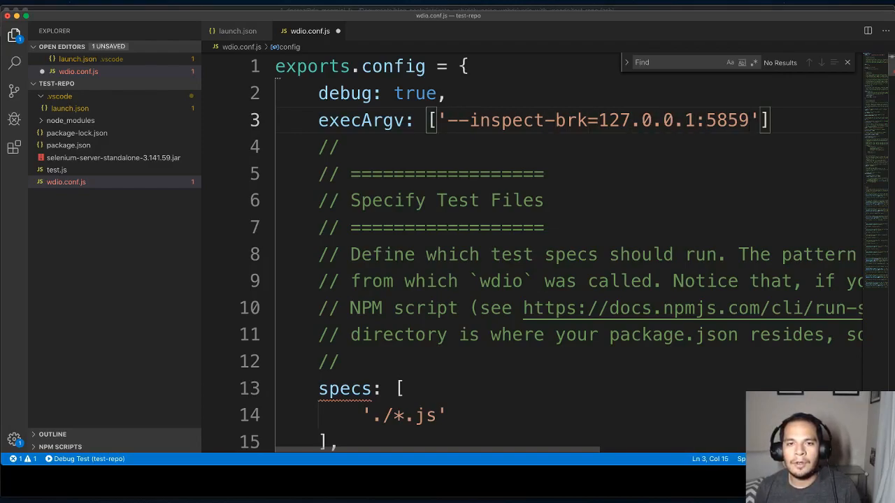
left_click_drag(447, 120, 629, 120)
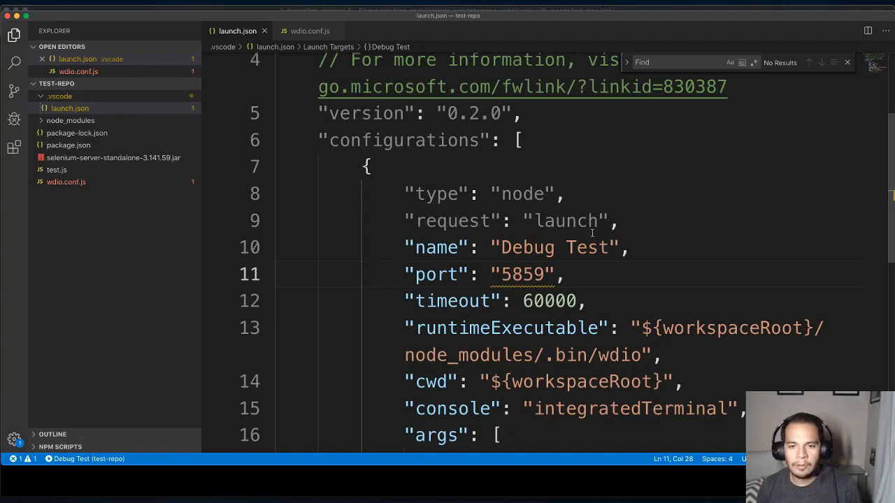
- Start the Debug Test session, which fails with a SyntaxError loading wdio.conf.js
left_click(307, 31)
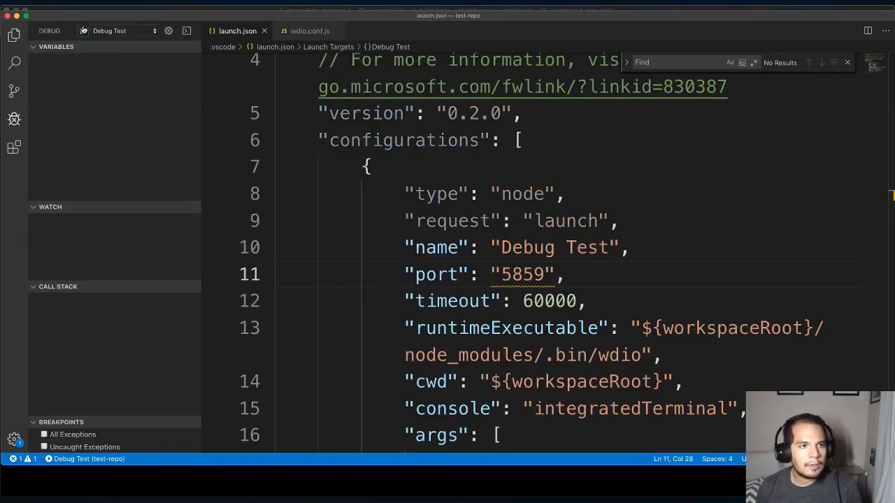
left_click(83, 31)
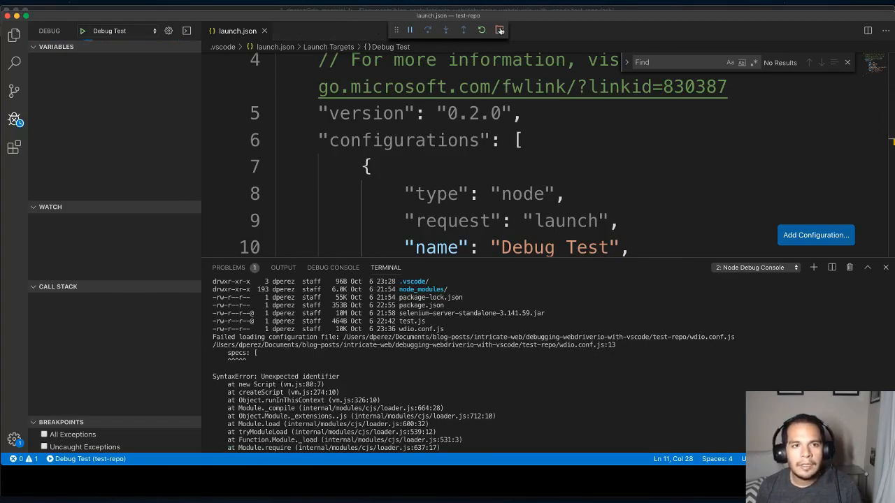
- Search Quick Open for wdio to locate wdio.conf.js
double_click(404, 139)
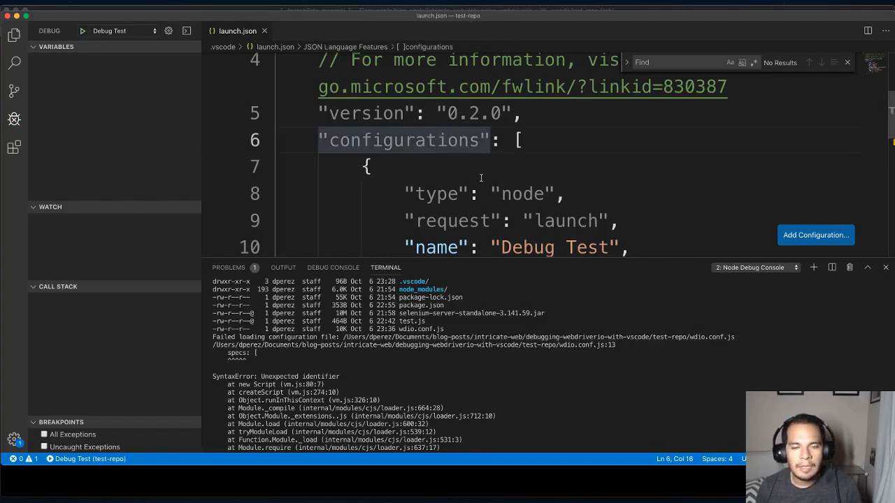
scroll("down", 3)
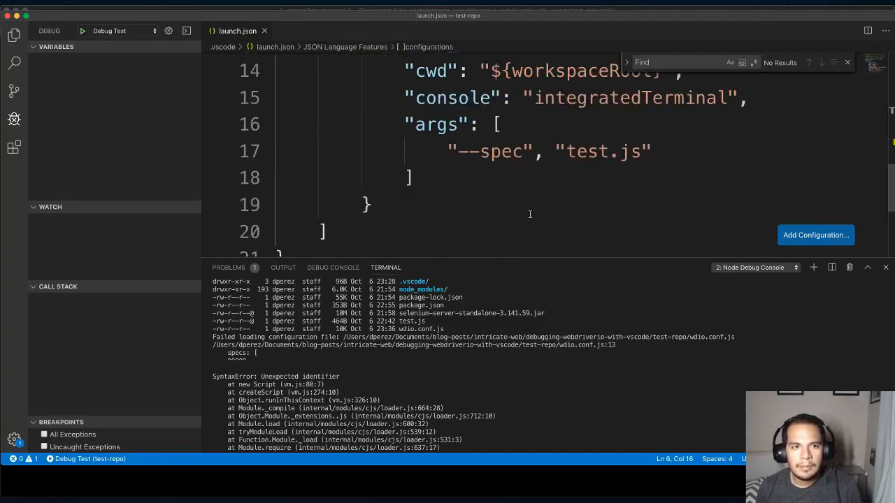
type("wdio")
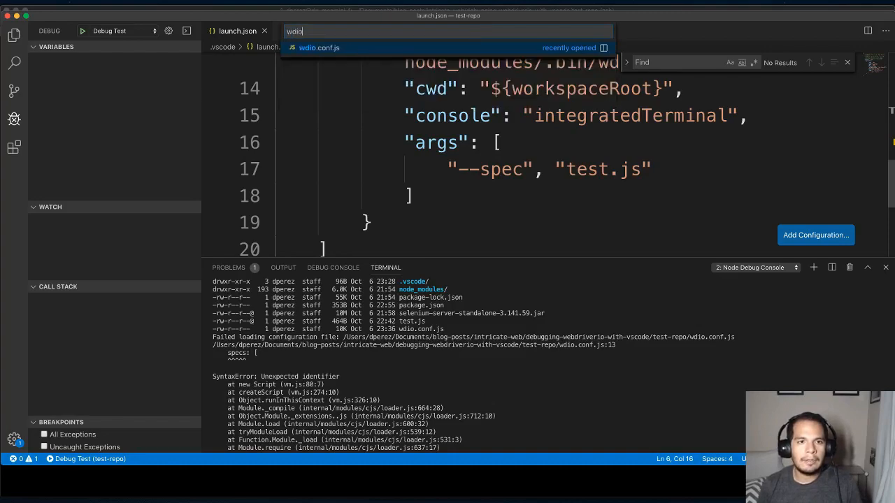
- Switch to wdio.conf.js to add the missing comma after the execArgv array
left_click(319, 48)
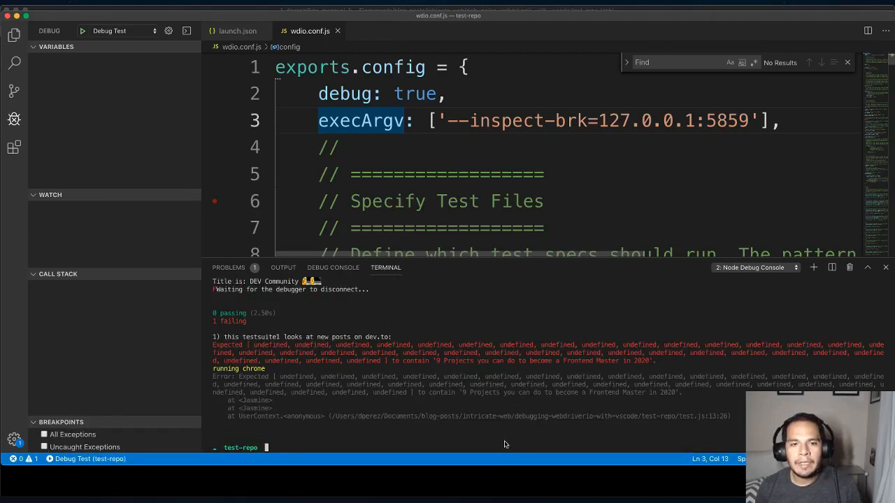
mouse_move(254, 346)
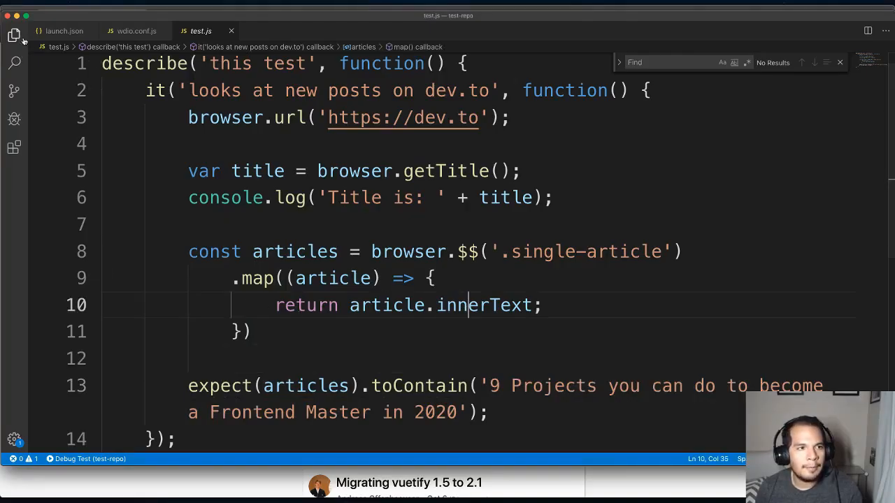
mouse_move(133, 31)
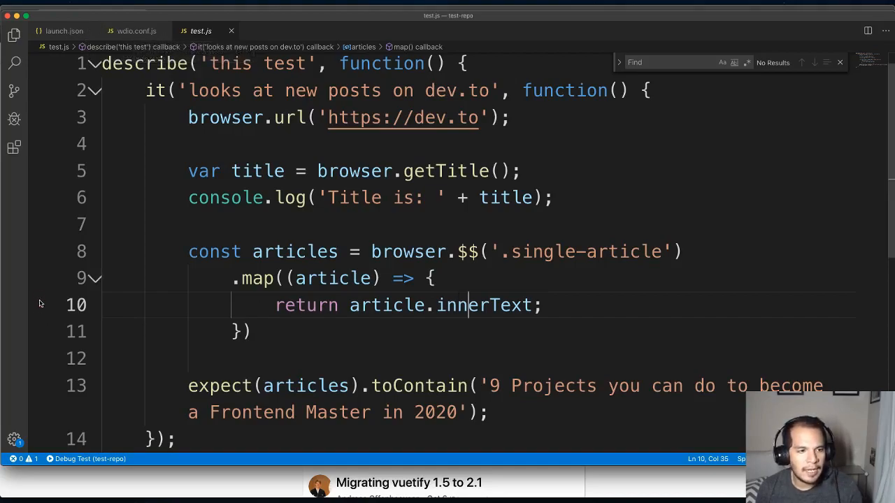
- Set a breakpoint on line 10 of test.js before debugging the test
left_click(42, 251)
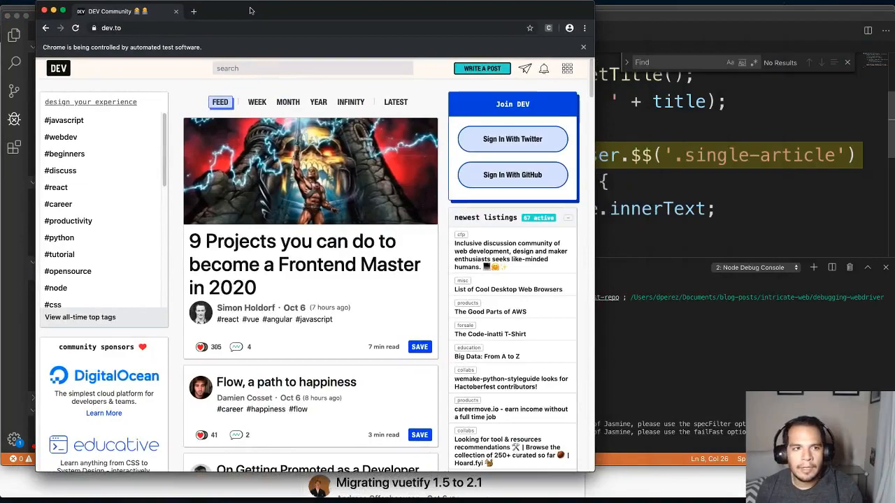
mouse_move(674, 371)
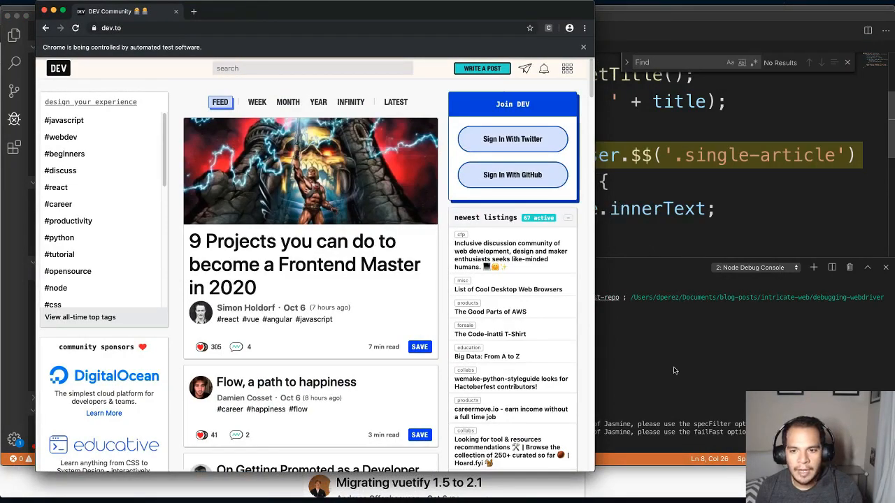